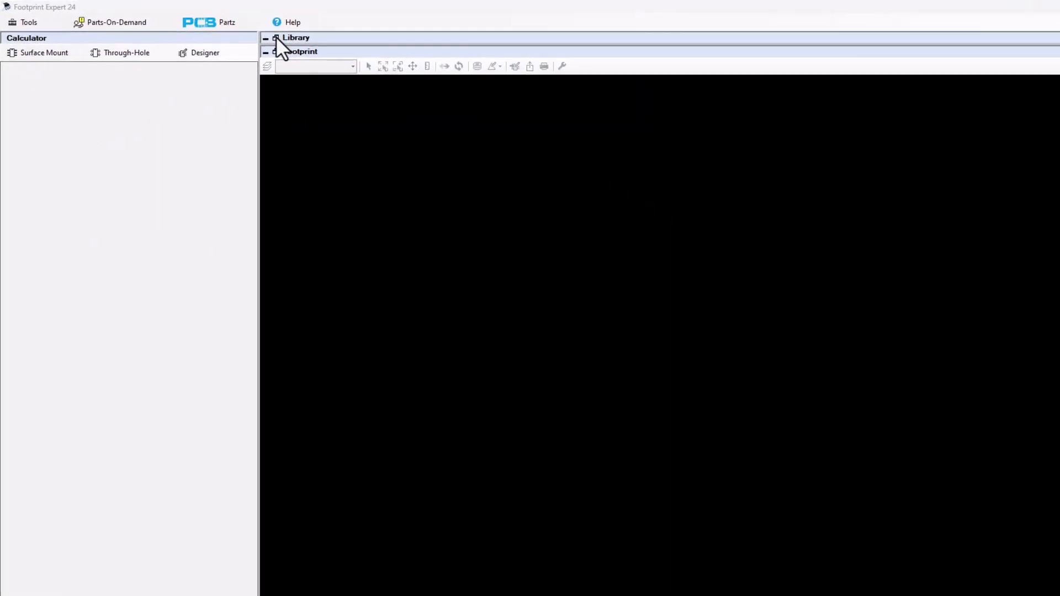
# Step: Show the Library panel so the footprint grid lists all parts
pyautogui.click(270, 38)
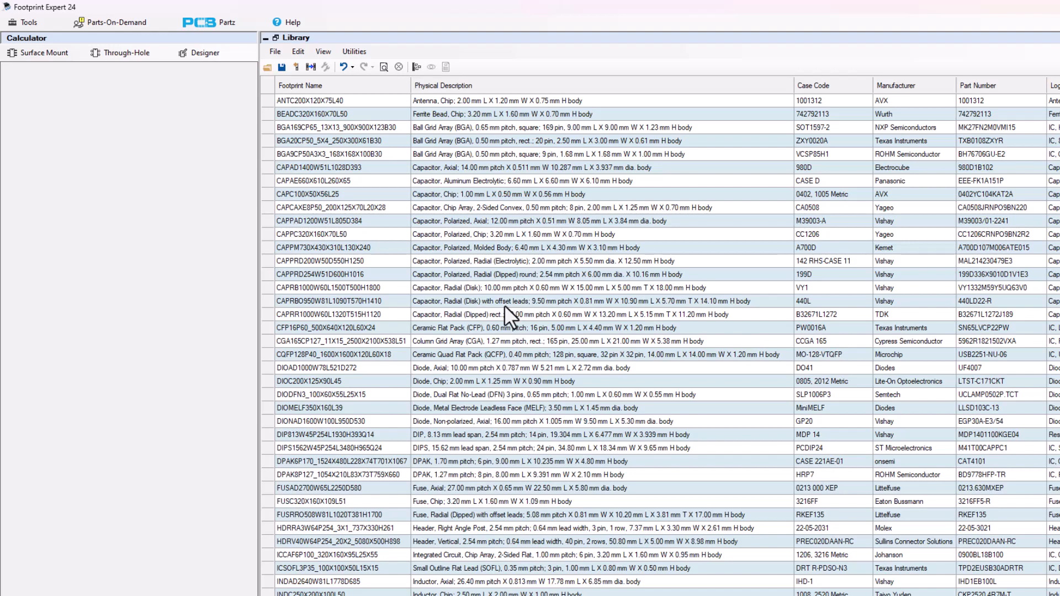
pyautogui.moveTo(508, 318)
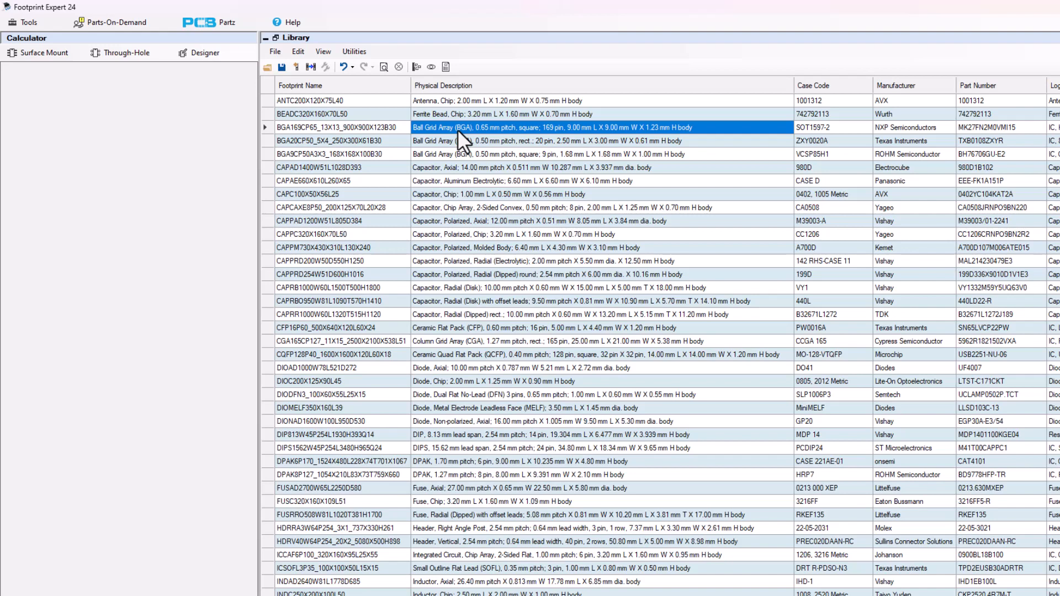
pyautogui.moveTo(278, 137)
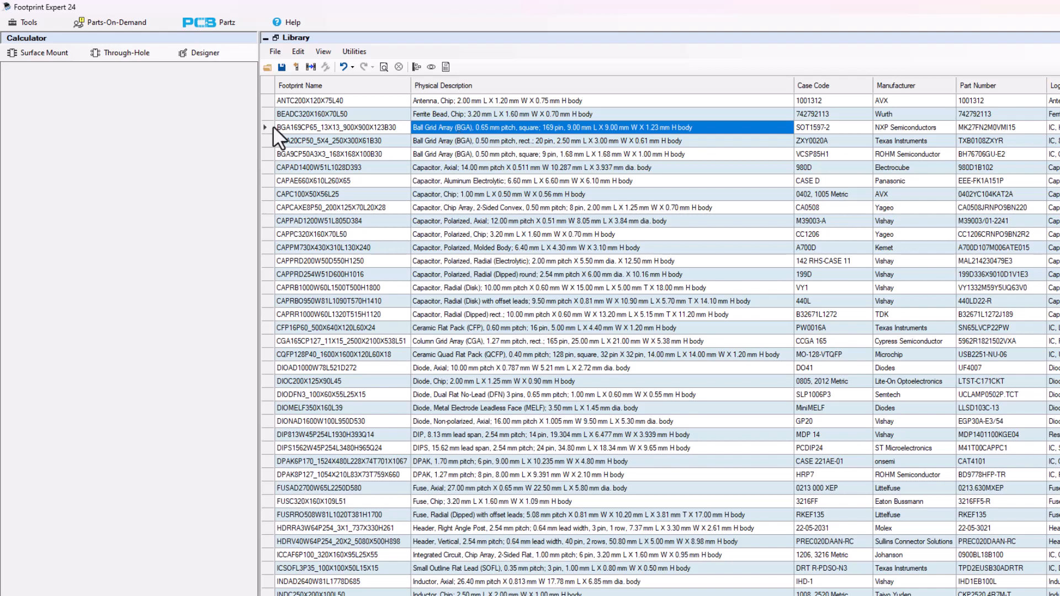
pyautogui.moveTo(272, 126)
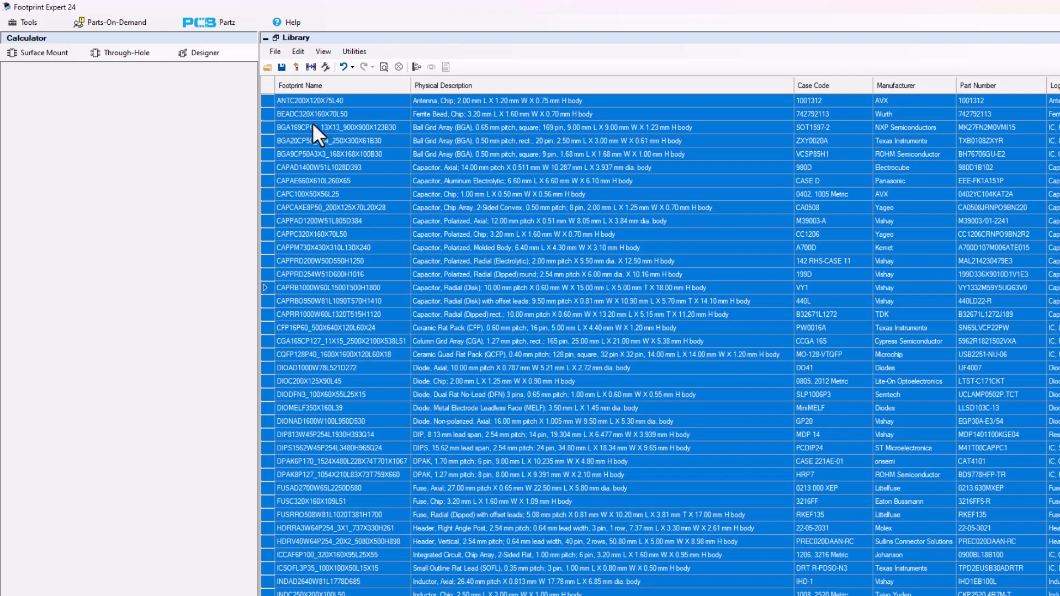
# Step: Select footprints ANTC200X120X75L40 through CAPC100X50X56L25 and run Utilities > Check Datasheet Links on them
pyautogui.click(318, 101)
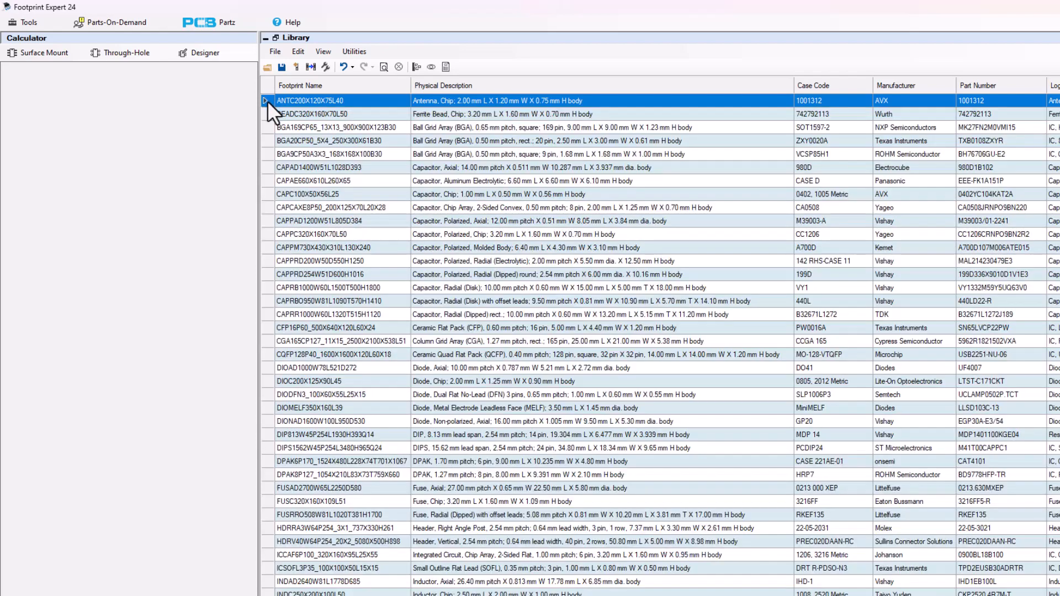
pyautogui.click(318, 194)
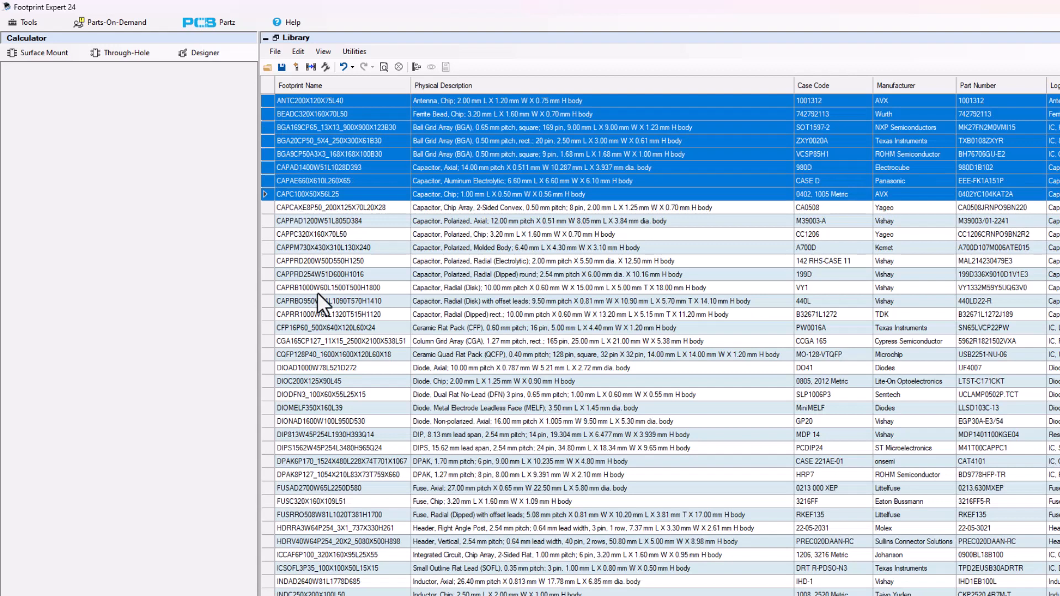
pyautogui.click(353, 52)
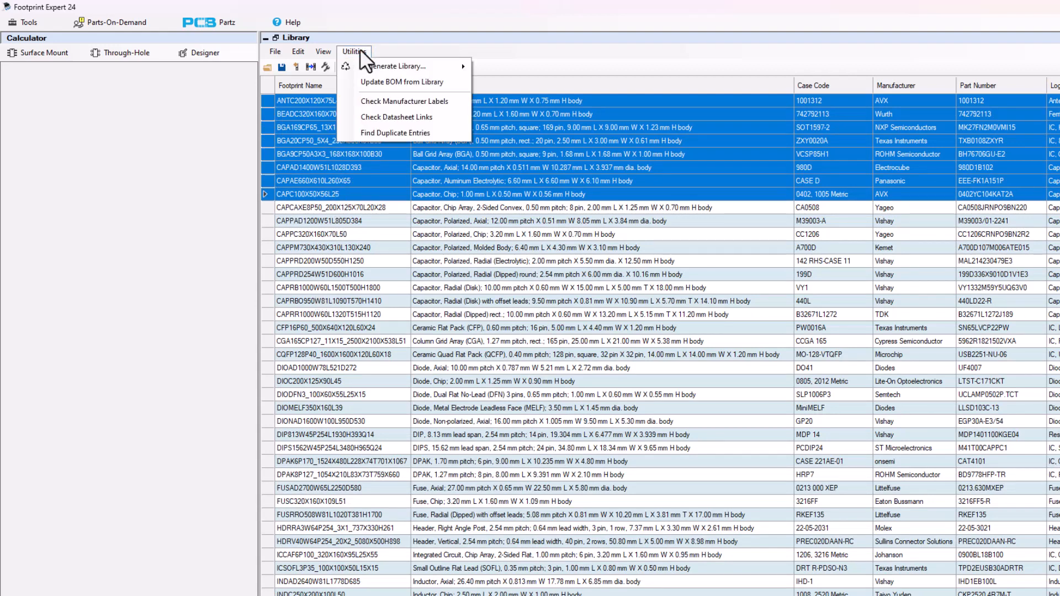
pyautogui.moveTo(399, 133)
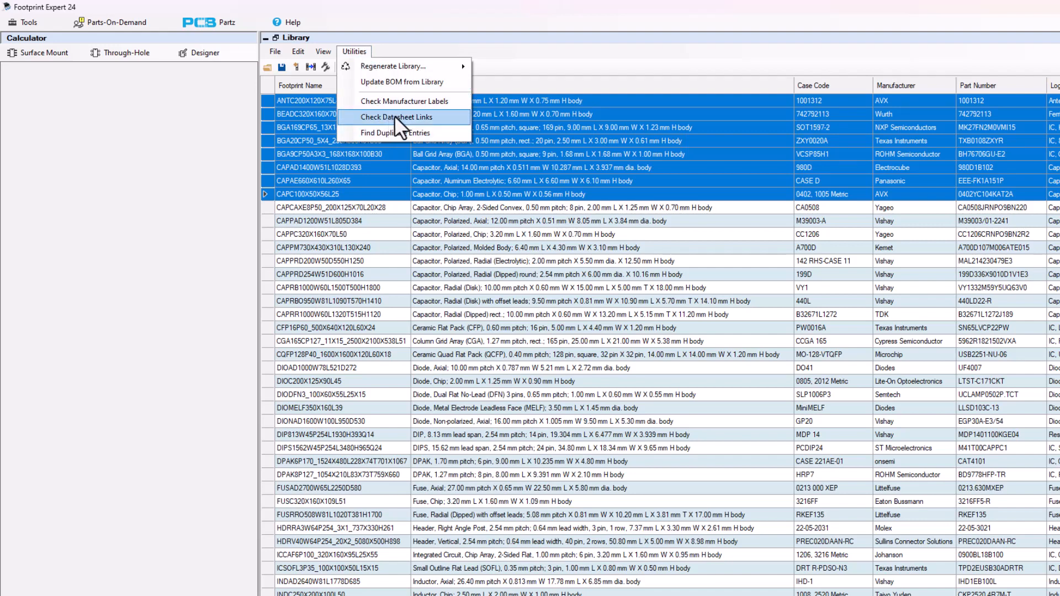
pyautogui.click(394, 117)
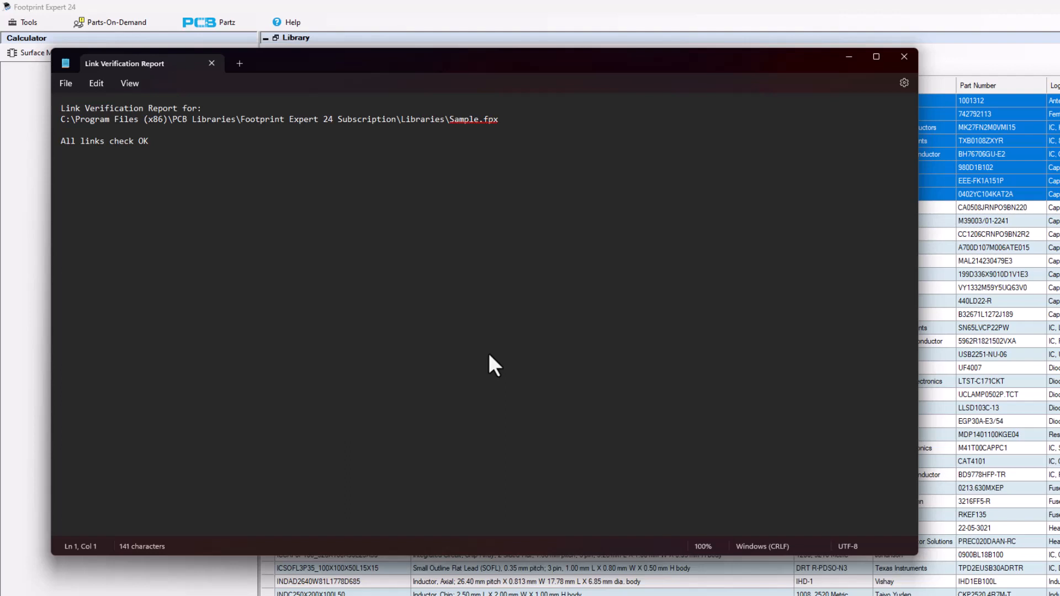
pyautogui.moveTo(388, 301)
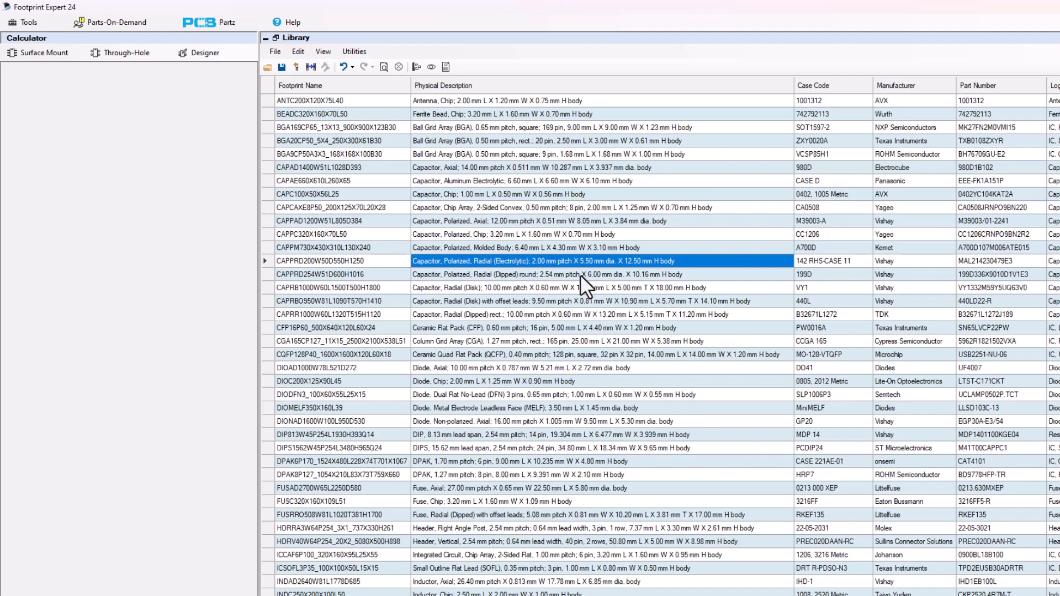
pyautogui.moveTo(287, 108)
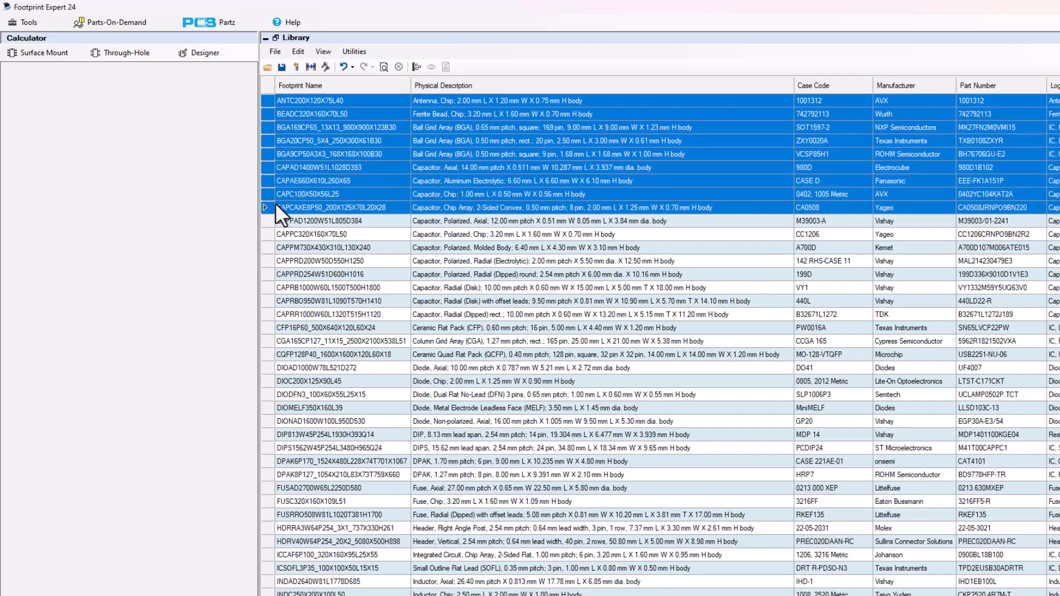
# Step: Bring up the Utilities menu for the nine selected footprints
pyautogui.click(353, 52)
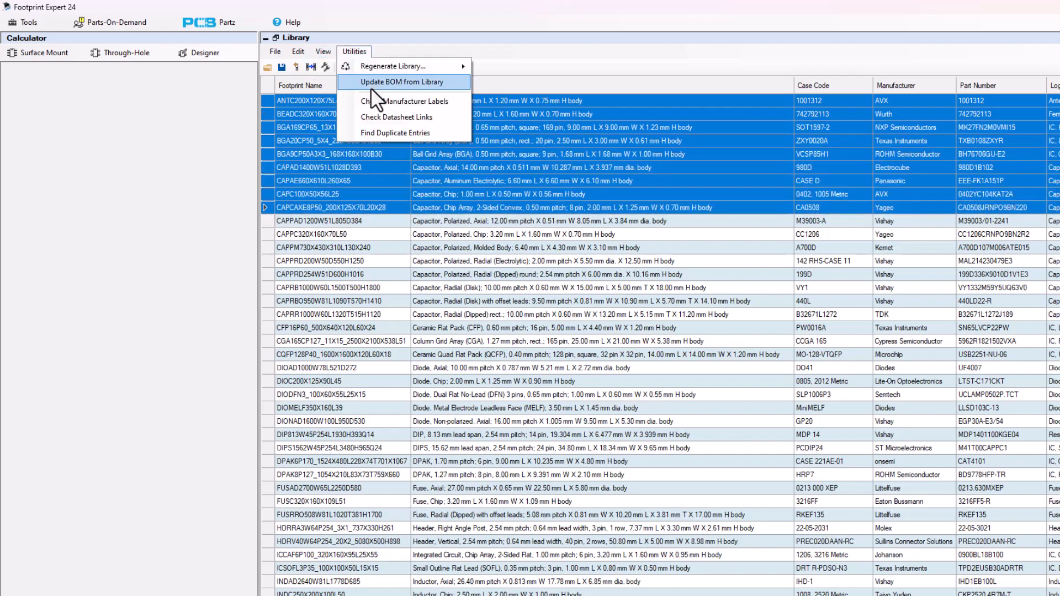